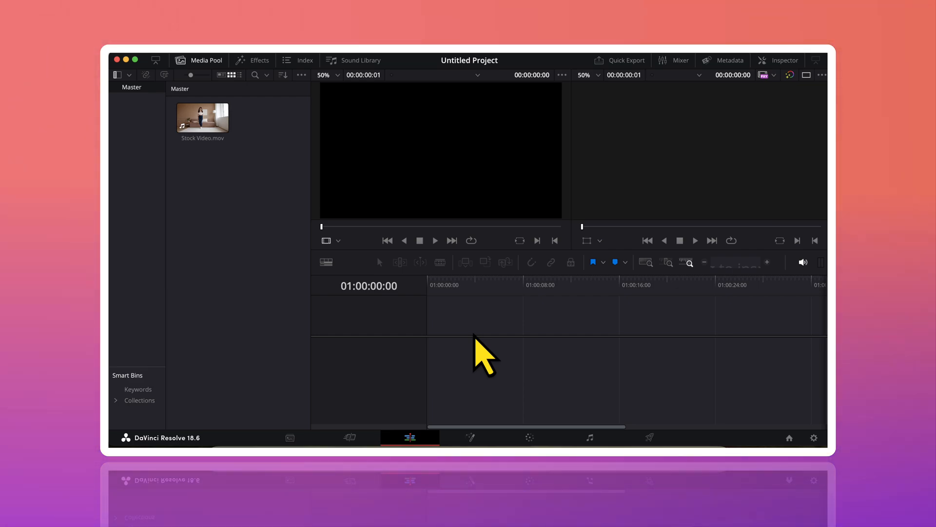
mouse_move(465, 394)
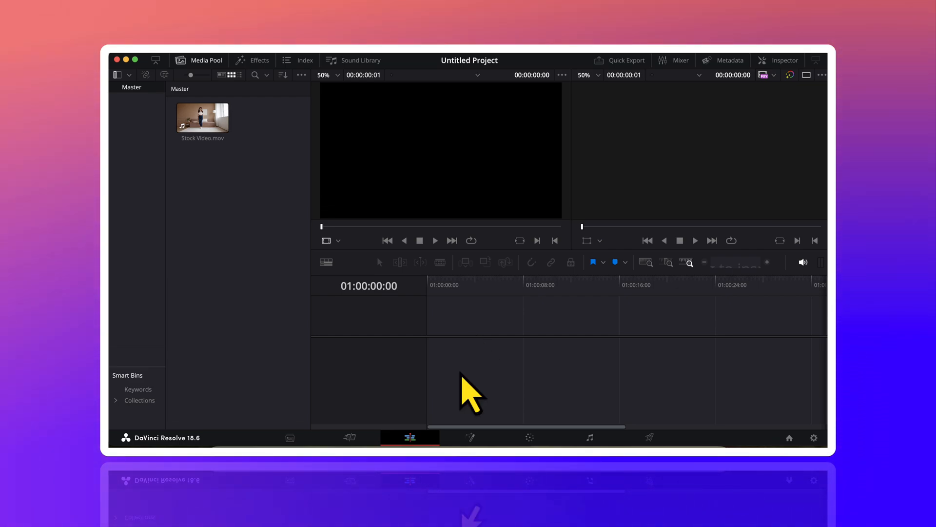
- Place Stock Video.mov on a new timeline, creating Timeline 1 with video and audio
click(203, 118)
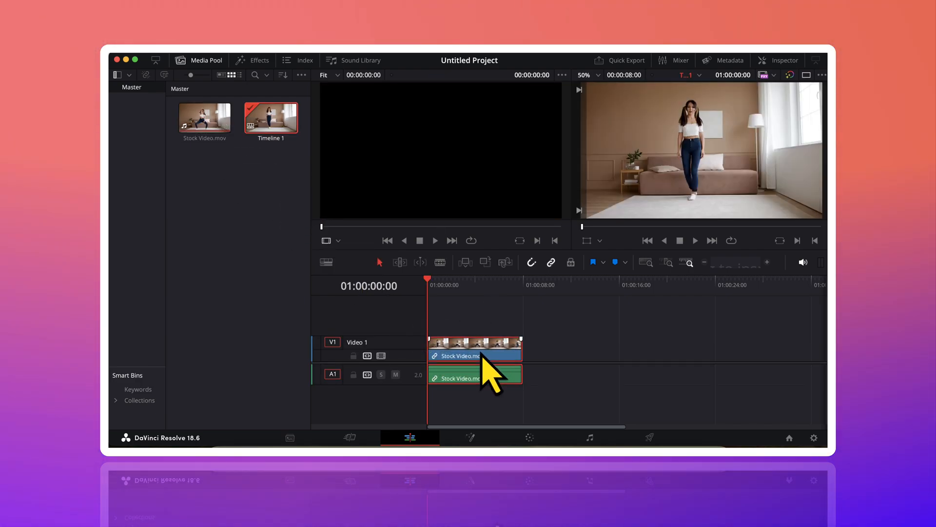
- In Fusion, search 'track' in Select Tool and add the basic Tracker to the composition
click(470, 437)
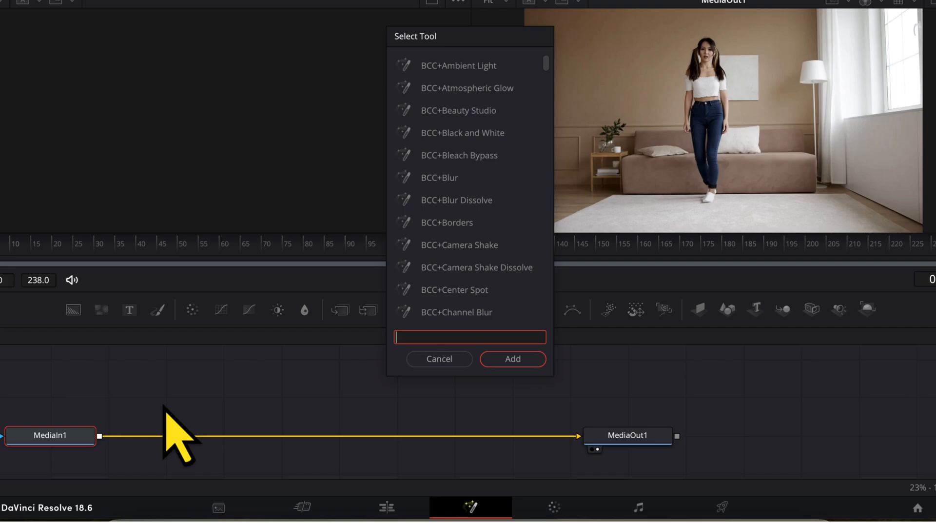
text(track)
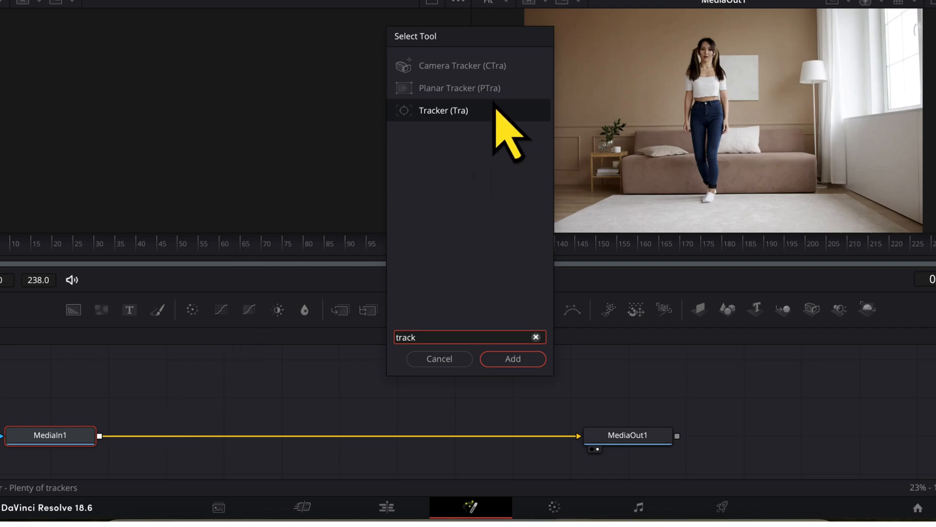
click(444, 111)
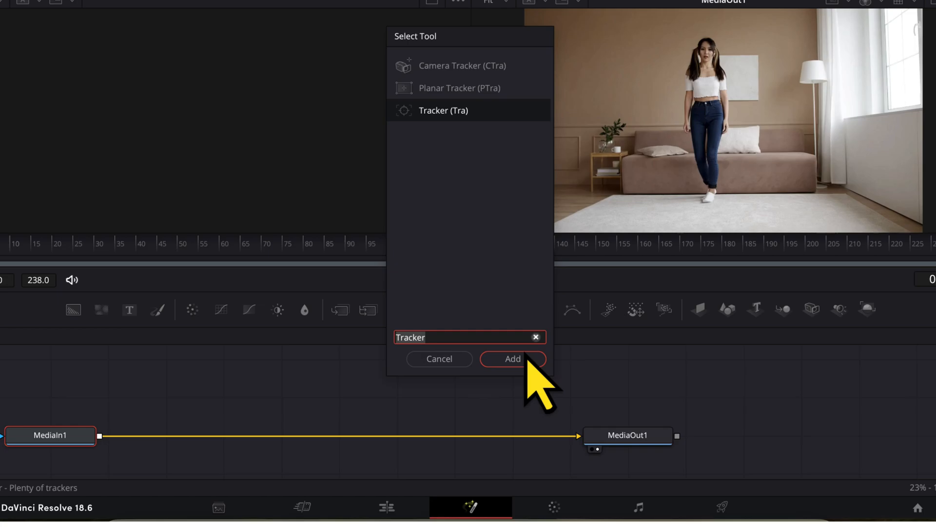
click(513, 359)
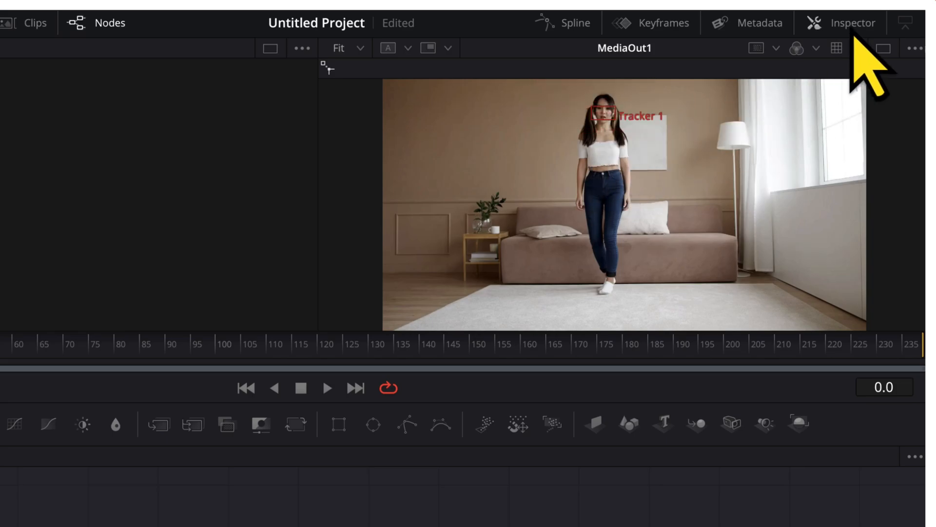
- Set Adaptive Mode to Best match and track the face forward through the whole clip
click(850, 22)
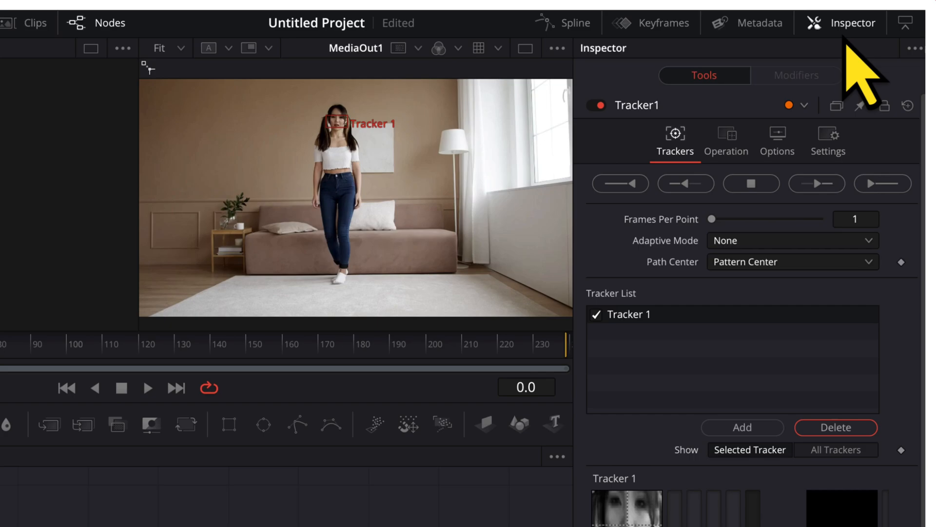
mouse_move(693, 275)
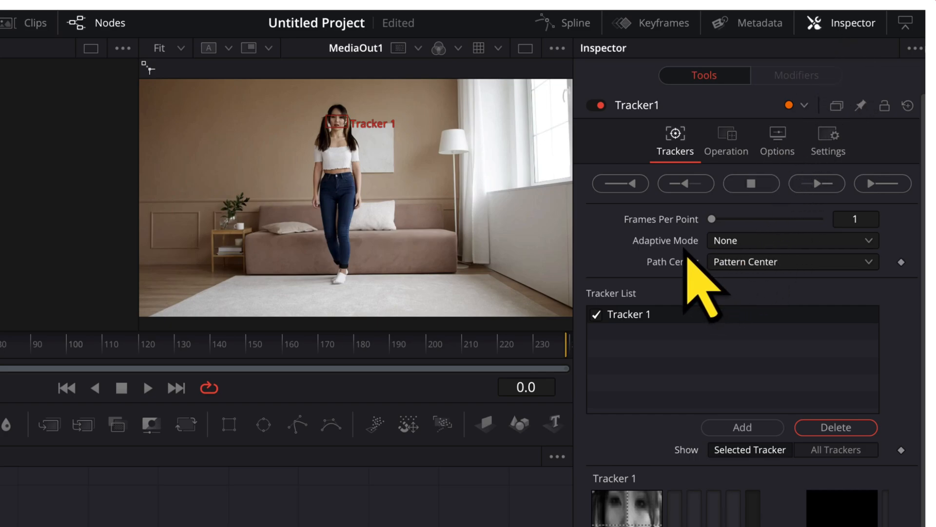
click(792, 240)
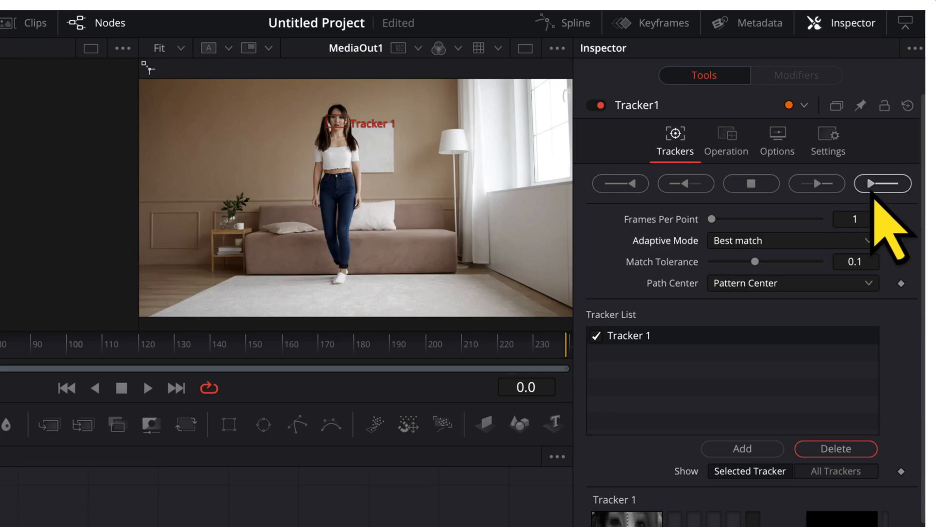
click(895, 183)
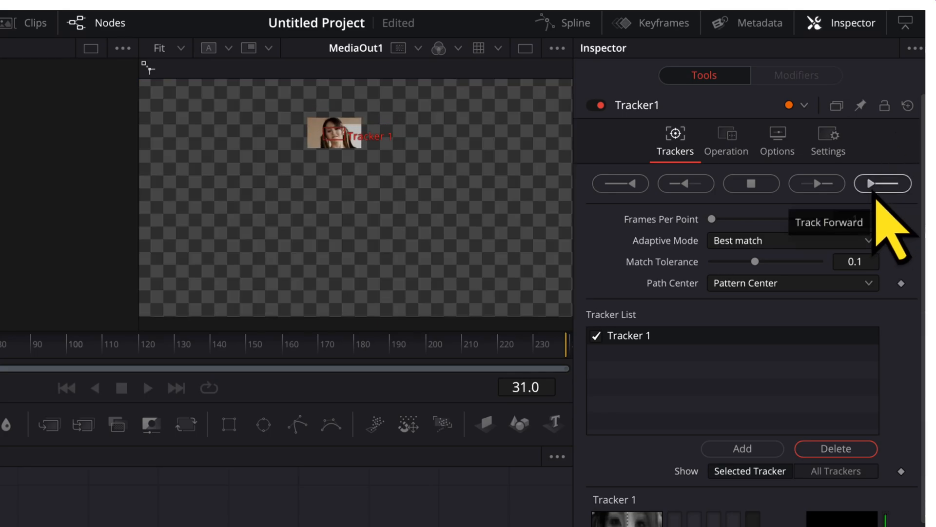
click(882, 183)
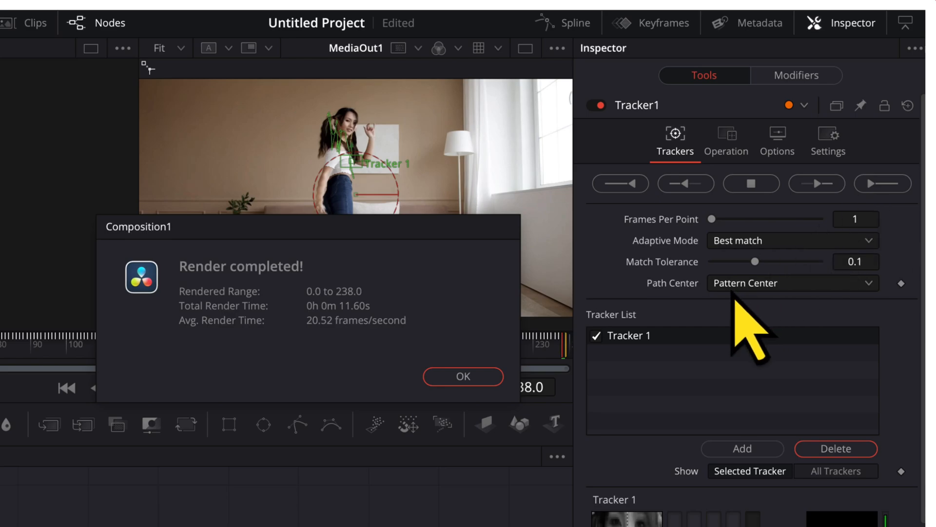
click(463, 376)
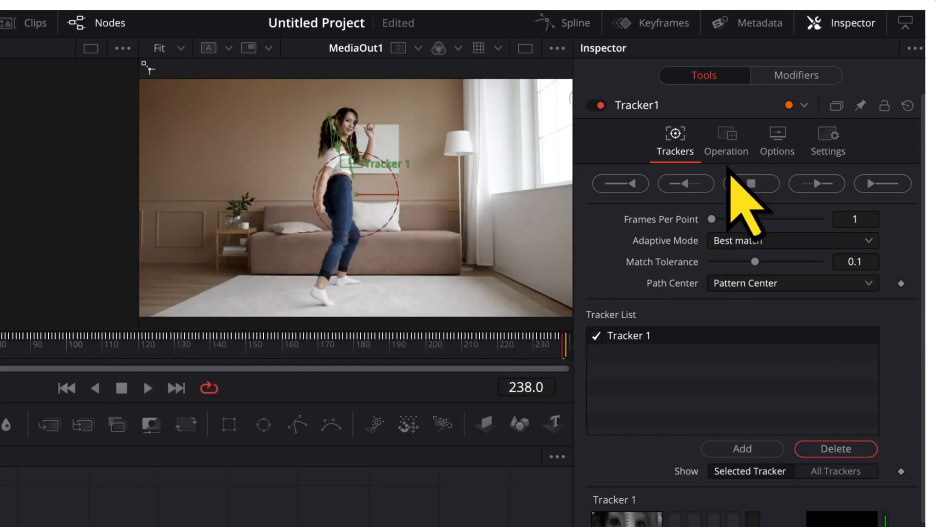
- Set Tracker 1's Operation to Match Move and choose its merge mode
click(726, 141)
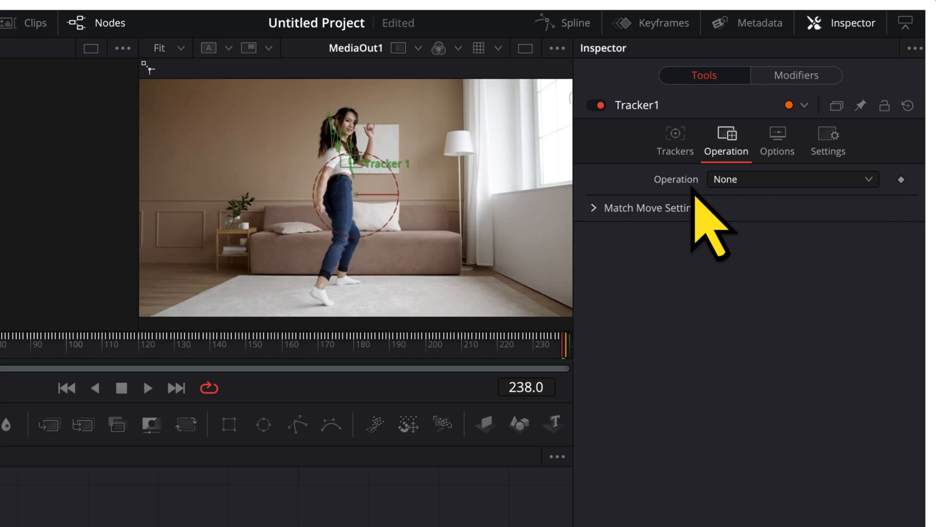
click(792, 180)
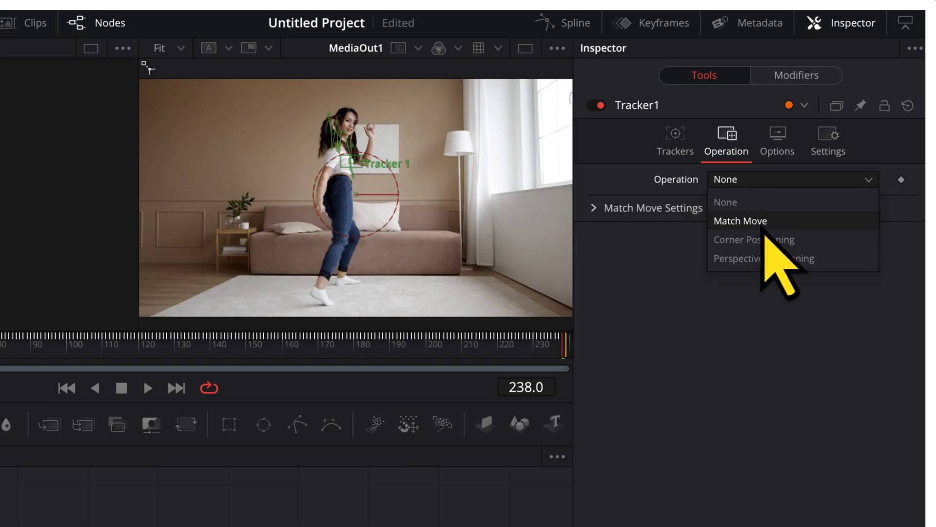
click(740, 220)
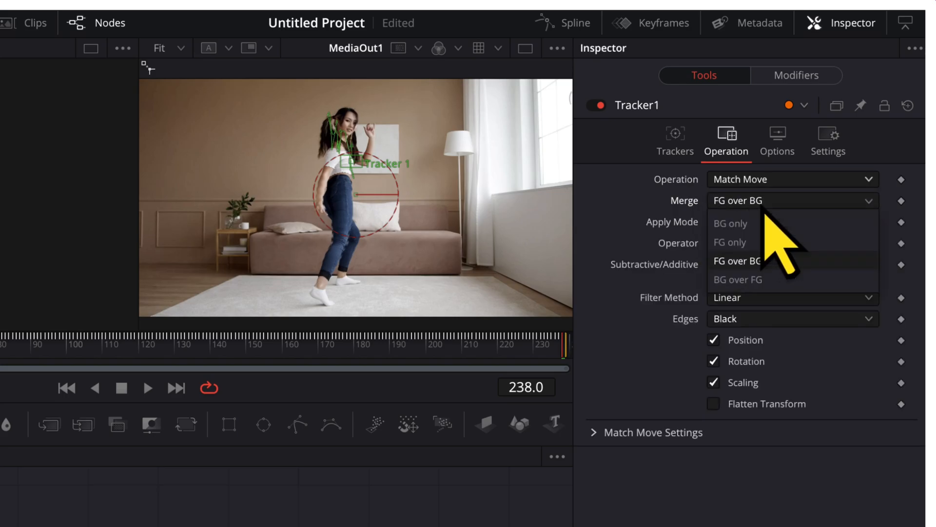
click(730, 224)
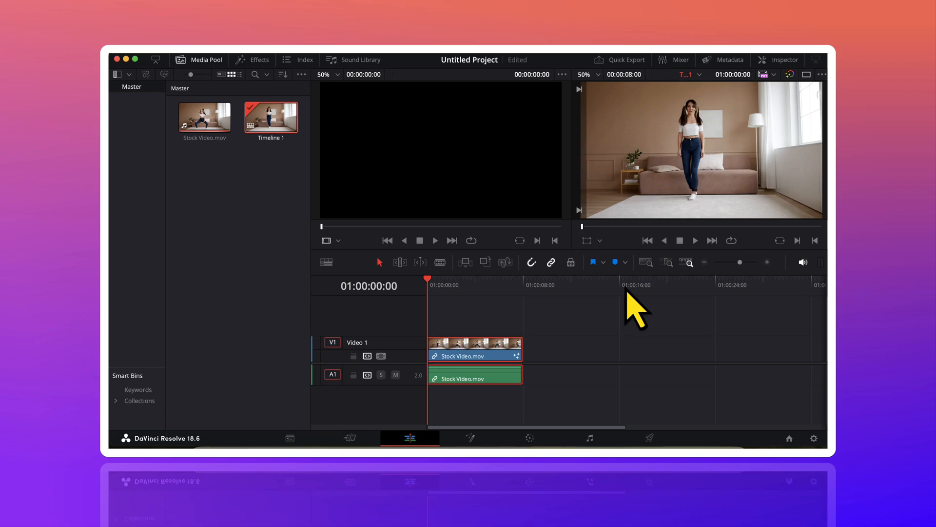
- Show the clip's transform settings and play the timeline to review the framing
click(779, 60)
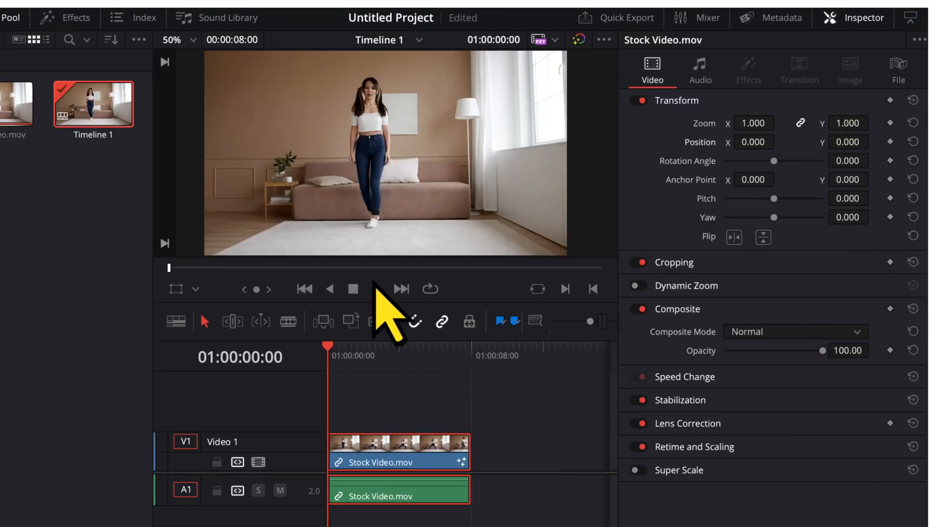
click(377, 289)
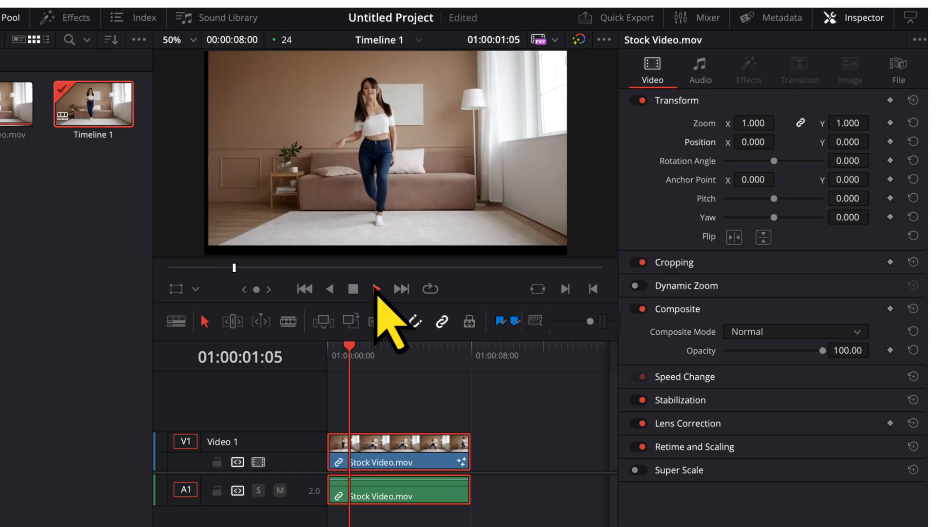
click(377, 289)
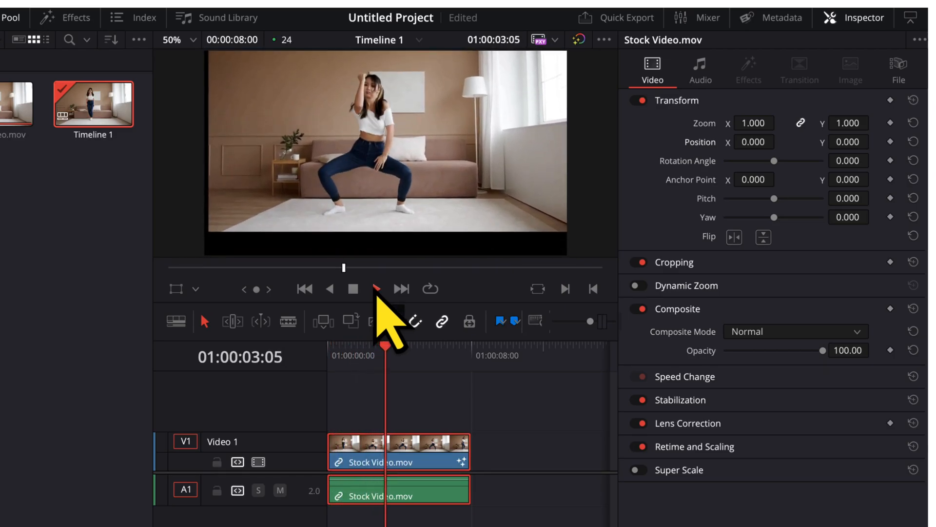
click(377, 289)
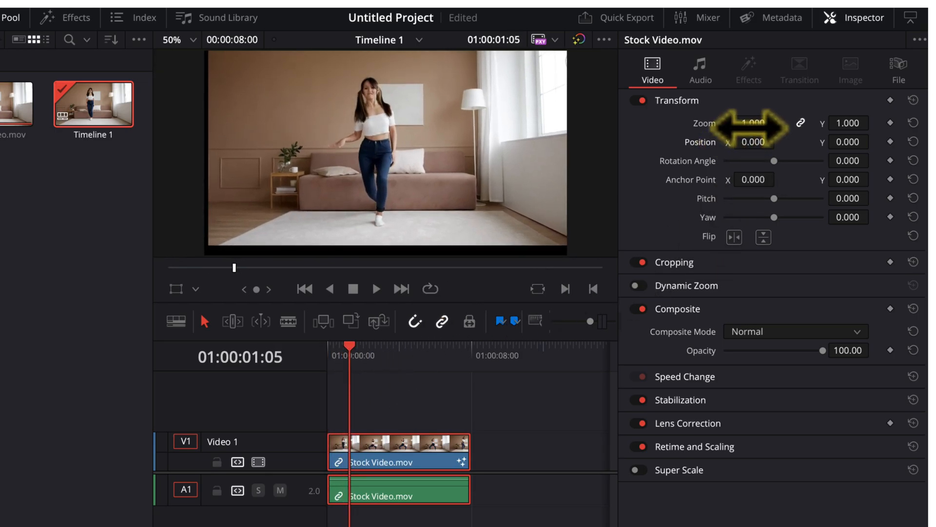
- Raise Zoom to about 1.39 with keyframed position and play back to confirm no black edges
drag(753, 122, 753, 116)
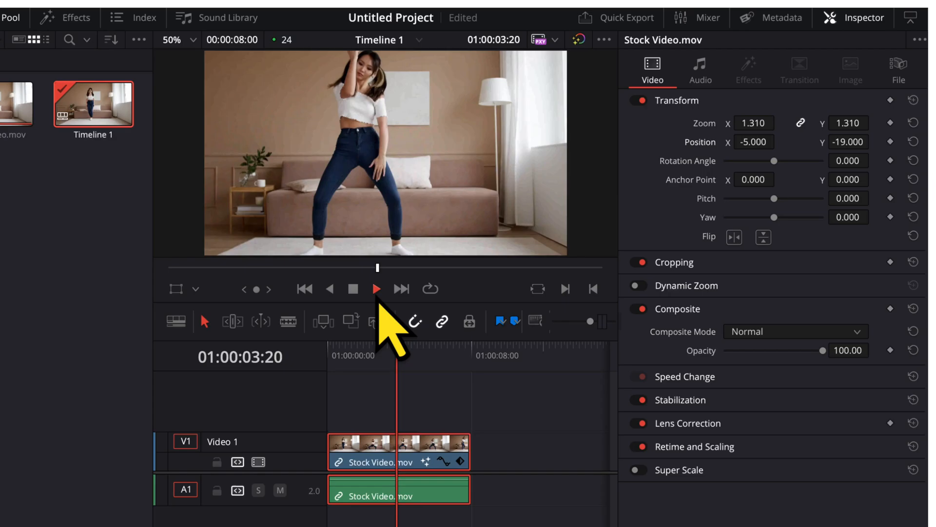
click(377, 288)
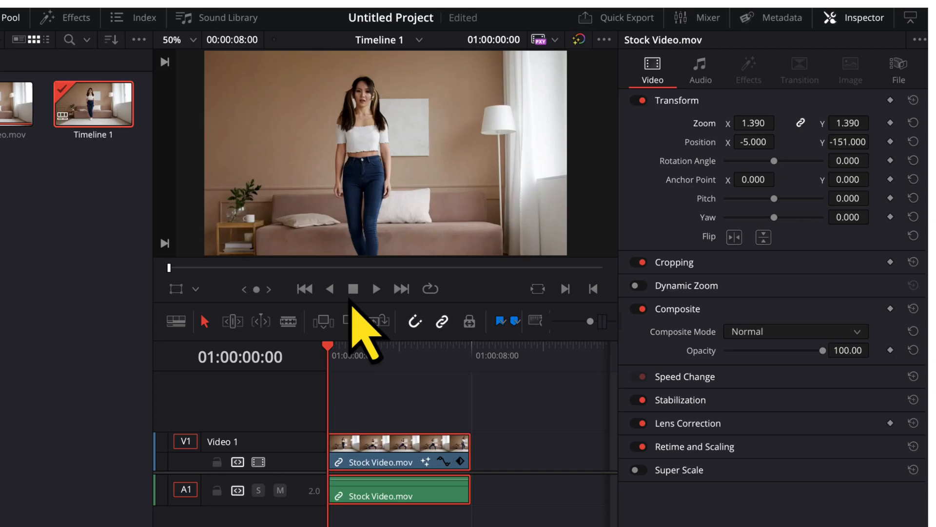
click(376, 288)
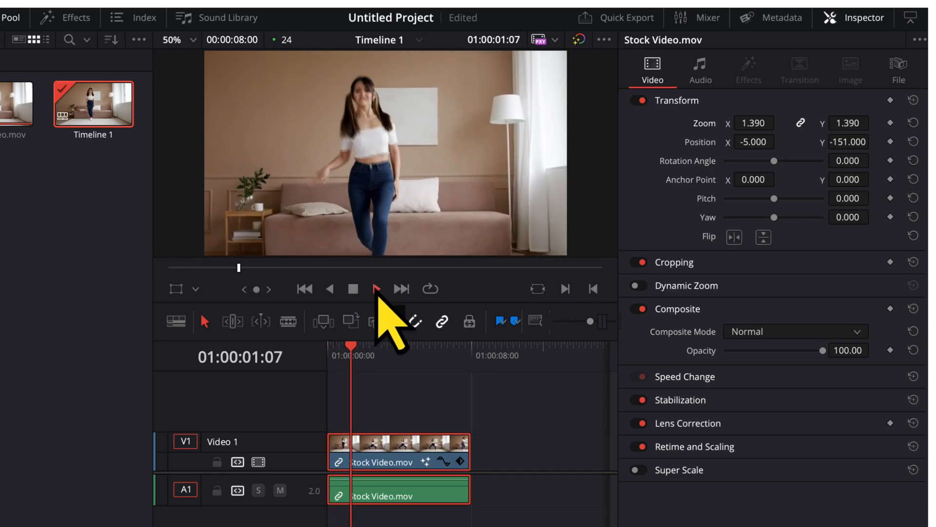
click(377, 288)
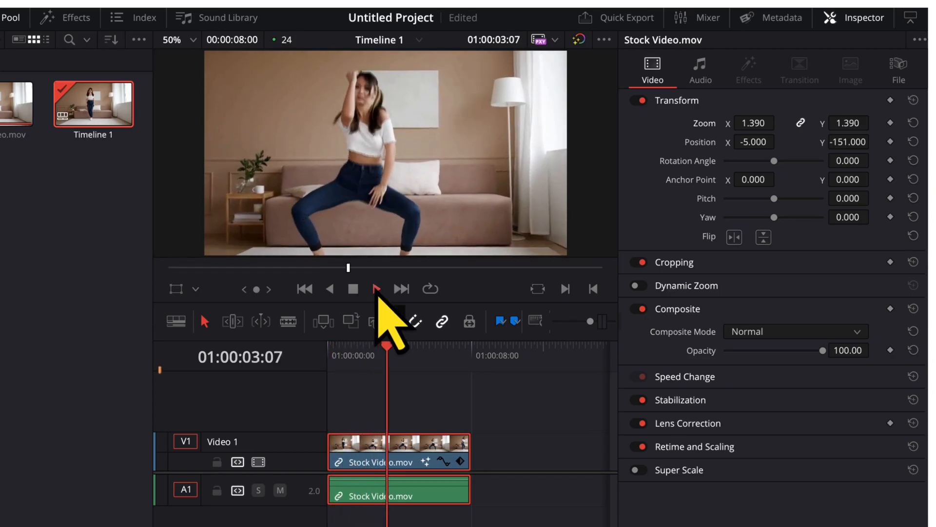
click(376, 289)
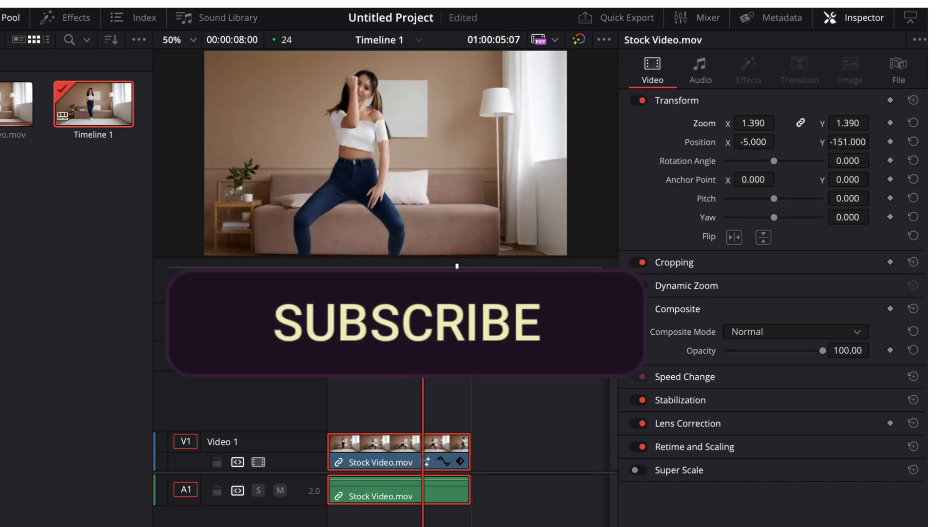